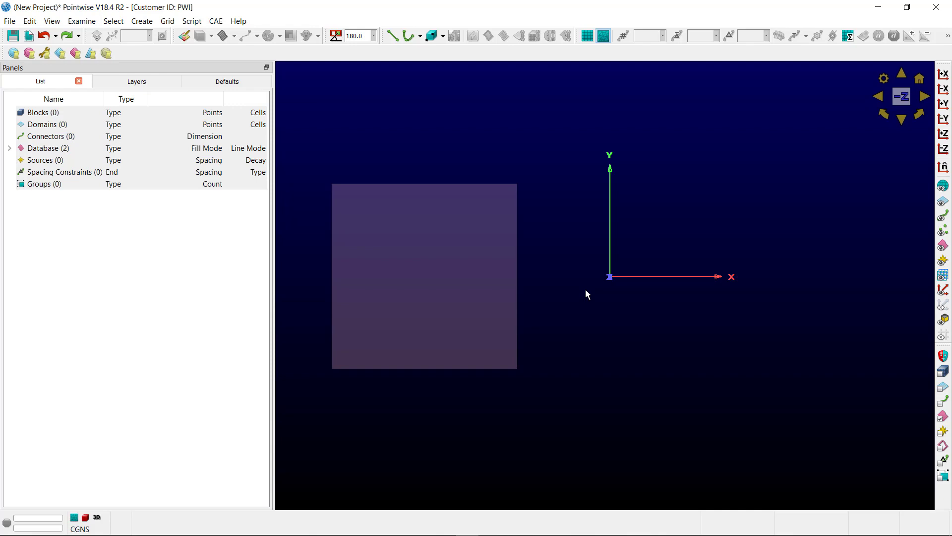
Build an unstructured triangular domain on the square database surface.
{"action": "left_click", "coordinate": [424, 267]}
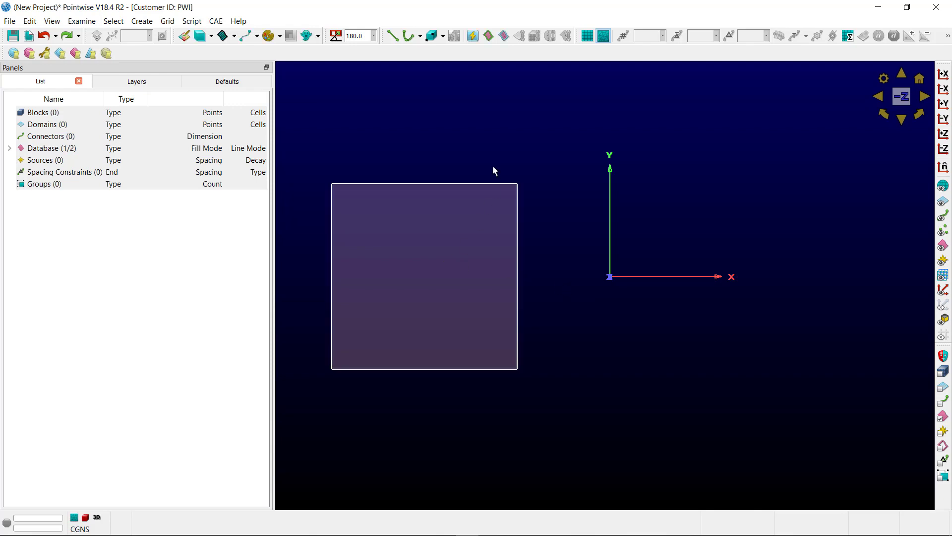
{"action": "left_click", "coordinate": [504, 35]}
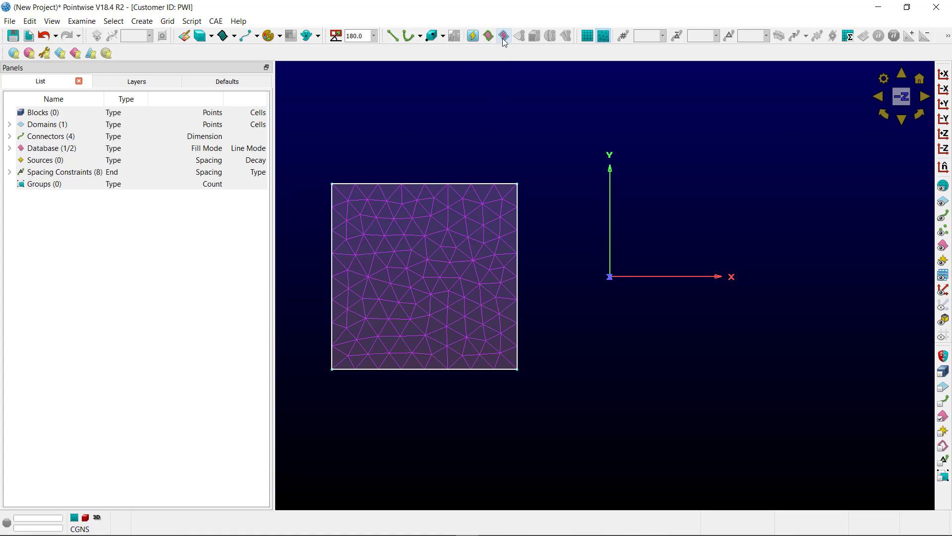
{"action": "mouse_move", "coordinate": [941, 249]}
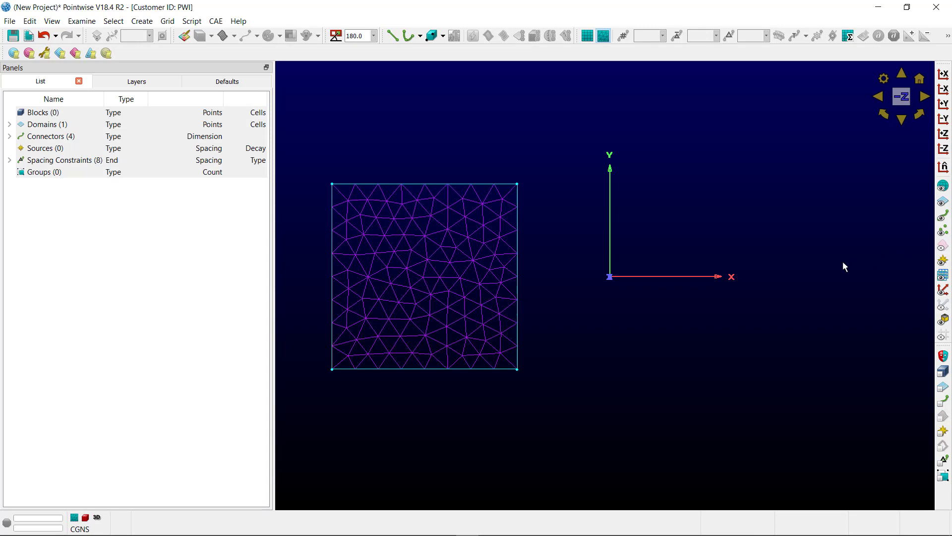
{"action": "mouse_move", "coordinate": [678, 195]}
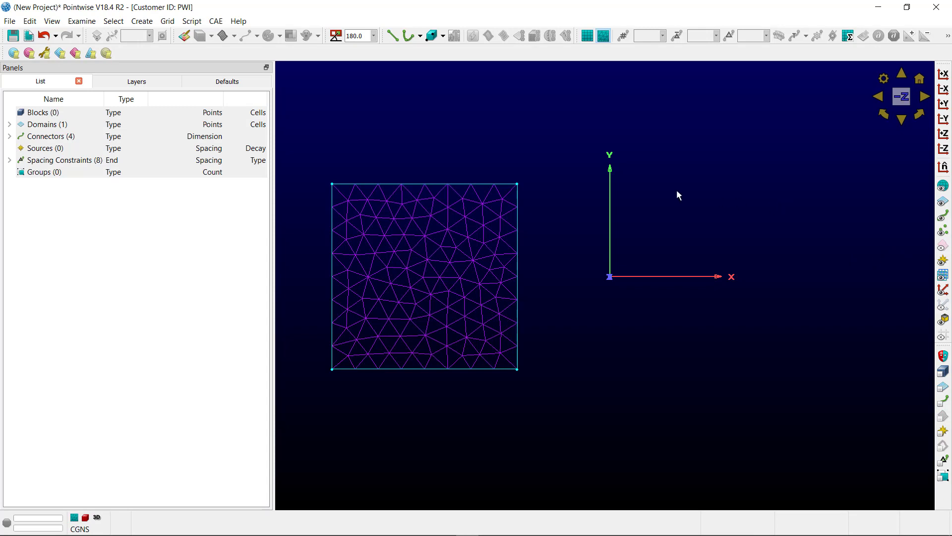
Draw a 20 by 20 box beside the triangular domain, creating a structured domain.
{"action": "left_click", "coordinate": [431, 35]}
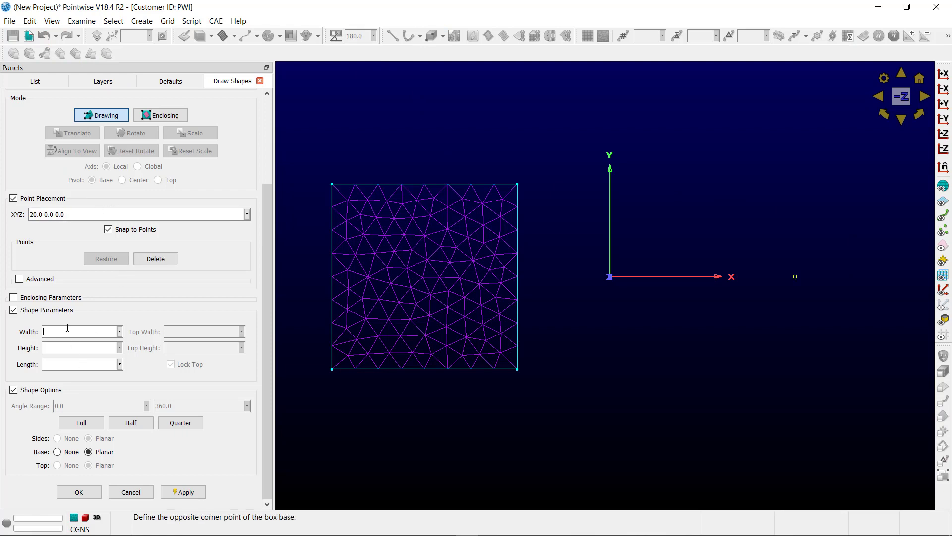
{"action": "type", "text": "20"}
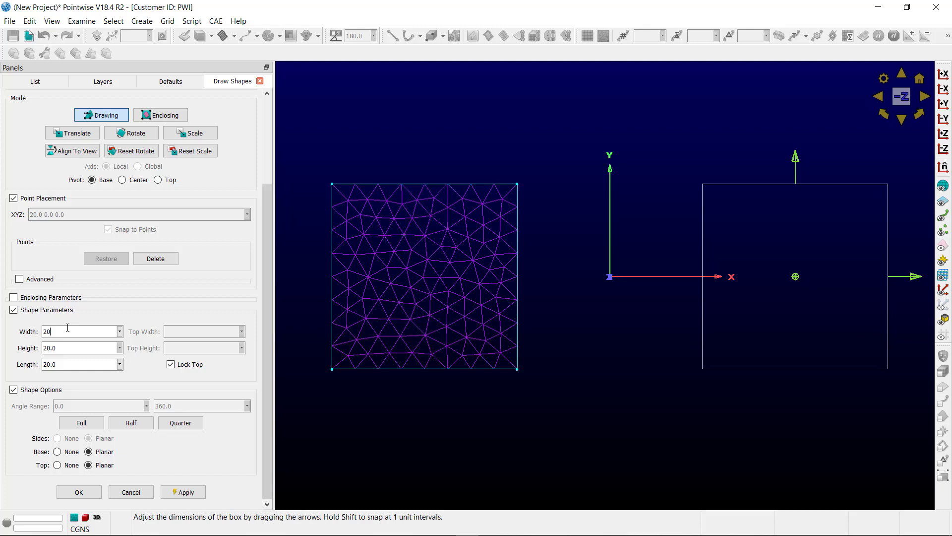
{"action": "triple_click", "coordinate": [79, 364]}
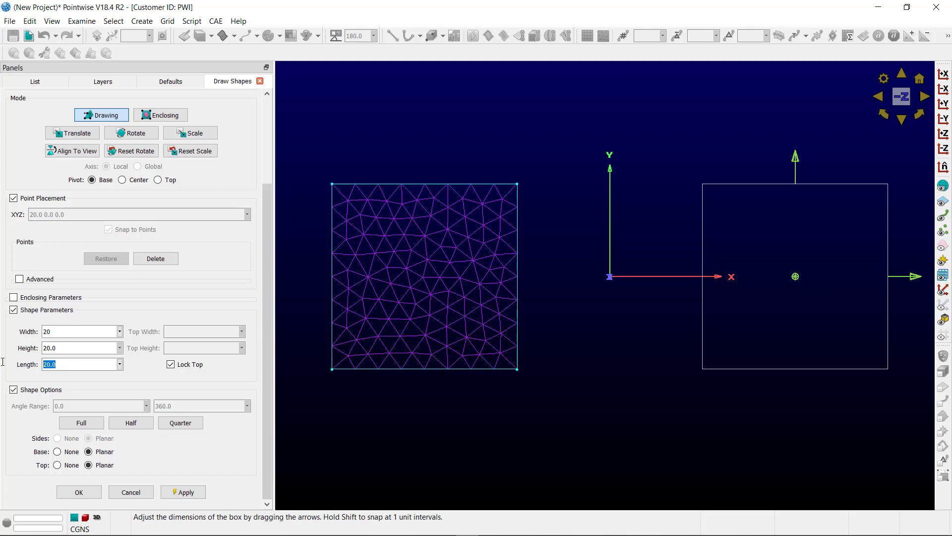
{"action": "left_click", "coordinate": [79, 492]}
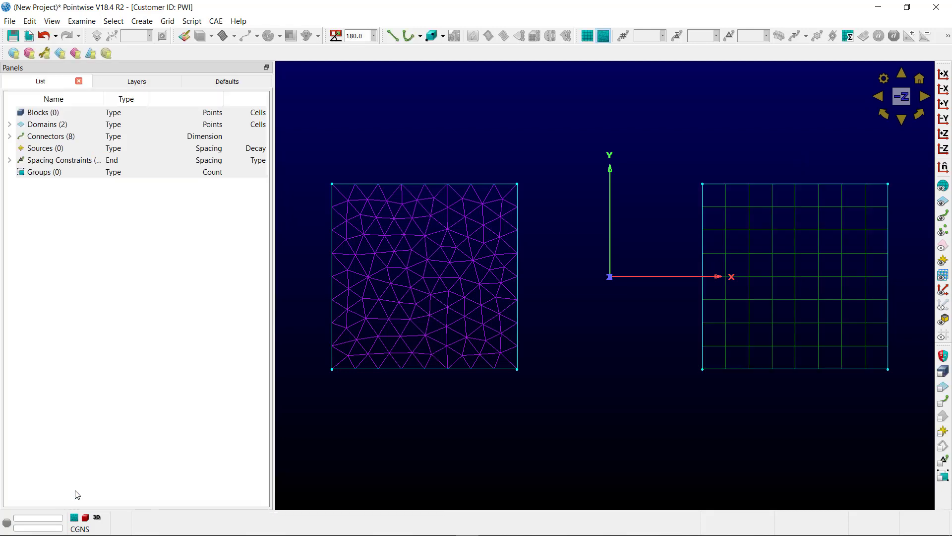
{"action": "mouse_move", "coordinate": [503, 439]}
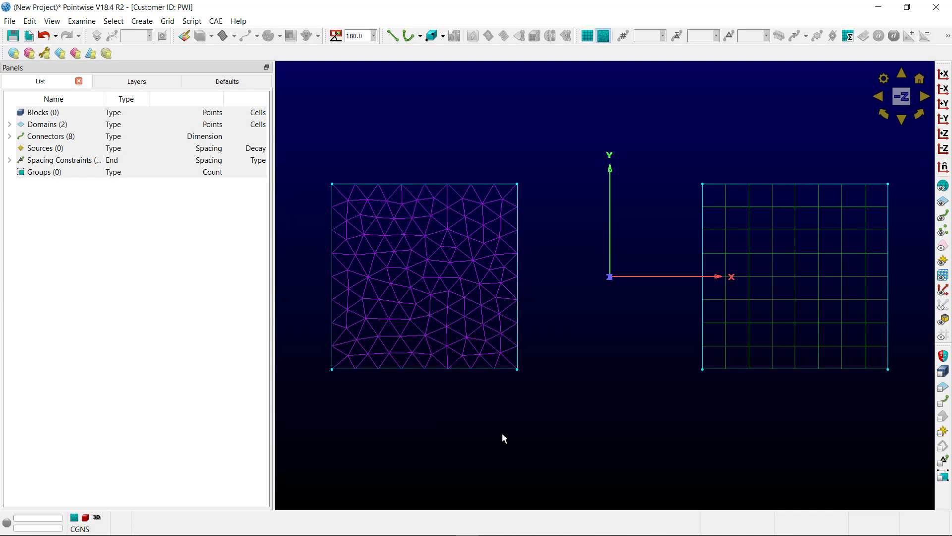
{"action": "mouse_move", "coordinate": [387, 277]}
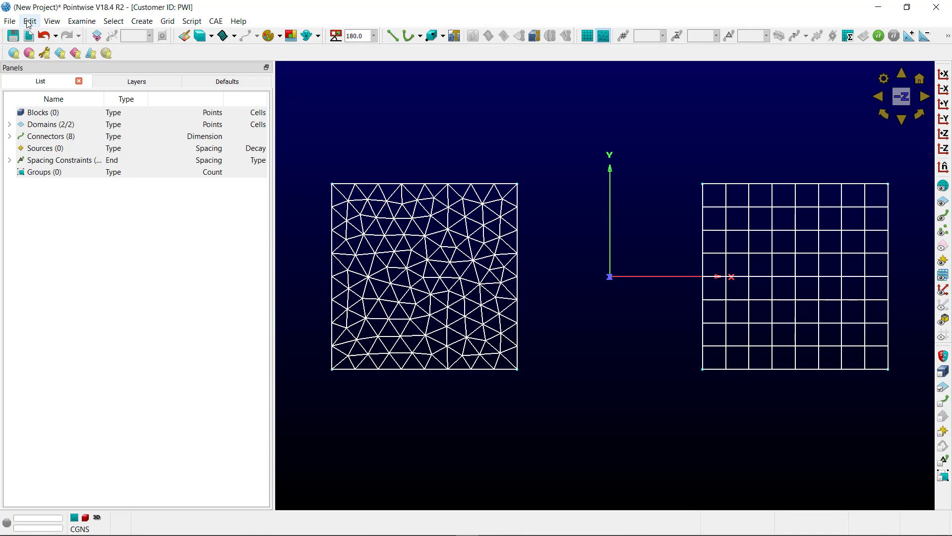
Run Examine > Database Associativity on both domains: 120 points on, 81 off.
{"action": "left_click", "coordinate": [81, 21]}
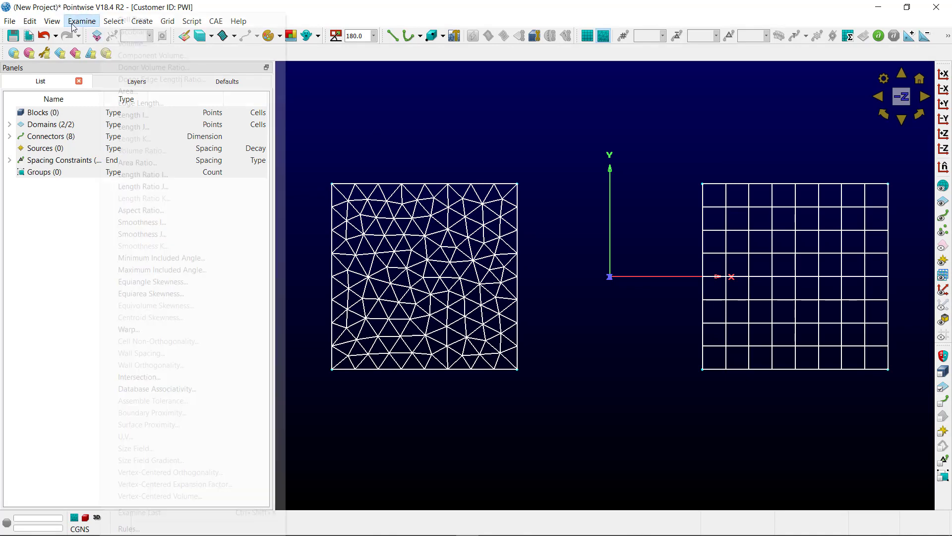
{"action": "mouse_move", "coordinate": [182, 211]}
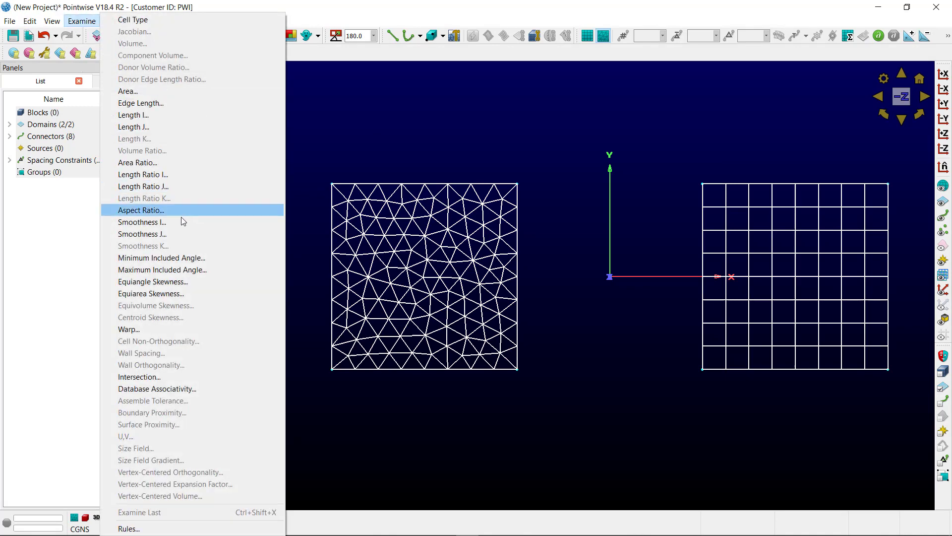
{"action": "left_click", "coordinate": [157, 388]}
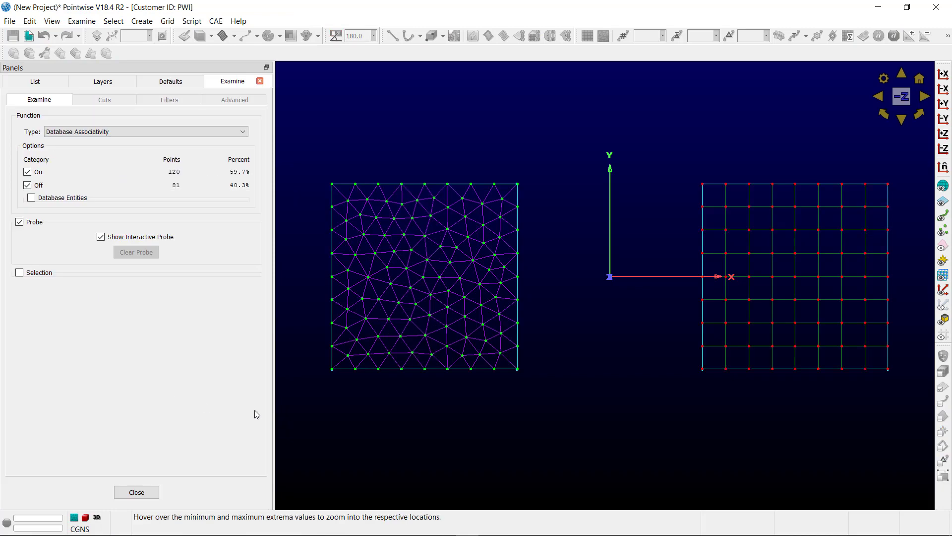
{"action": "mouse_move", "coordinate": [673, 404]}
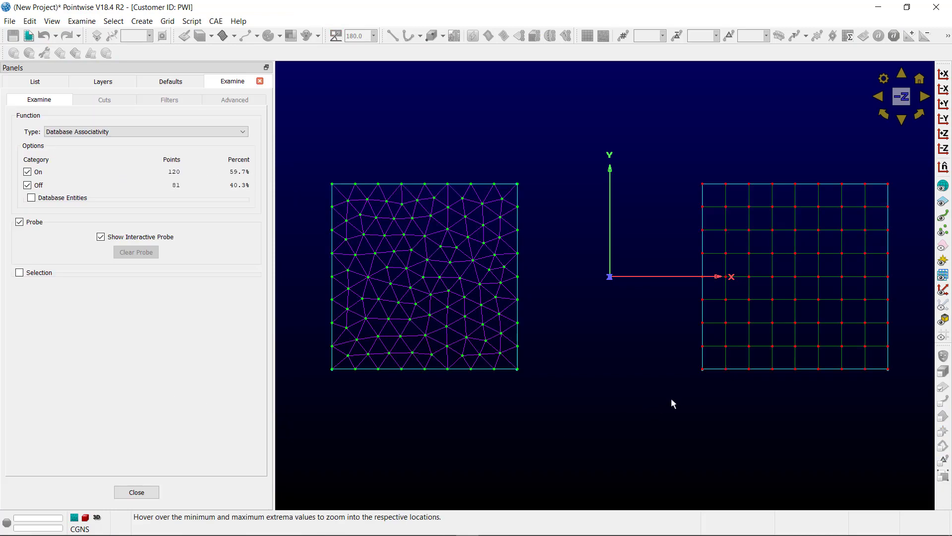